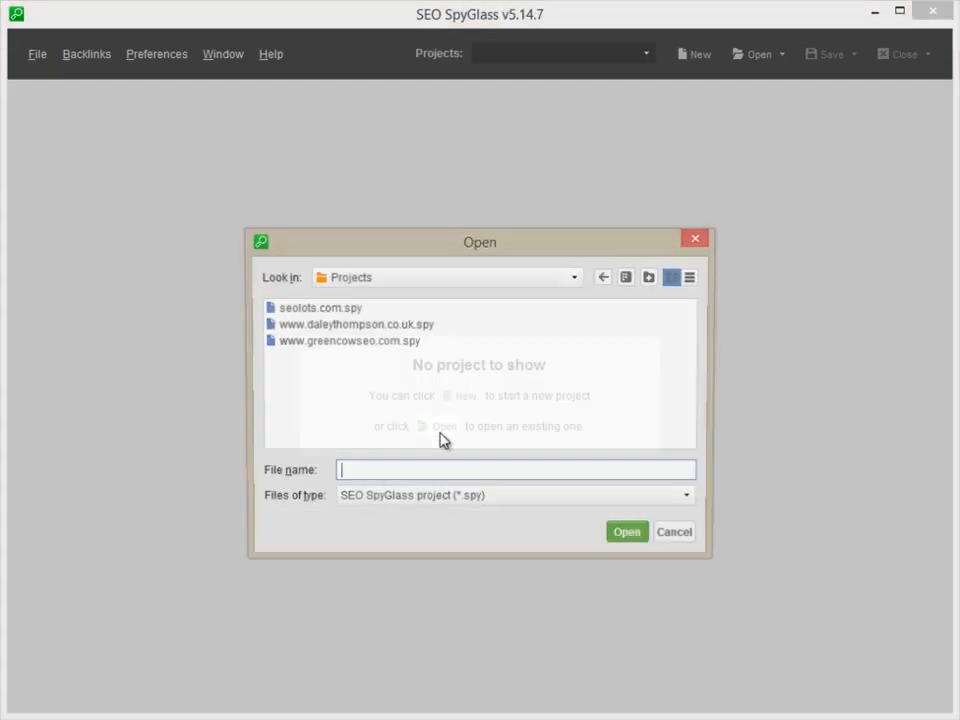
- Open the seolots.com.spy project, select all backlinks and start Update Factors
double_click(322, 308)
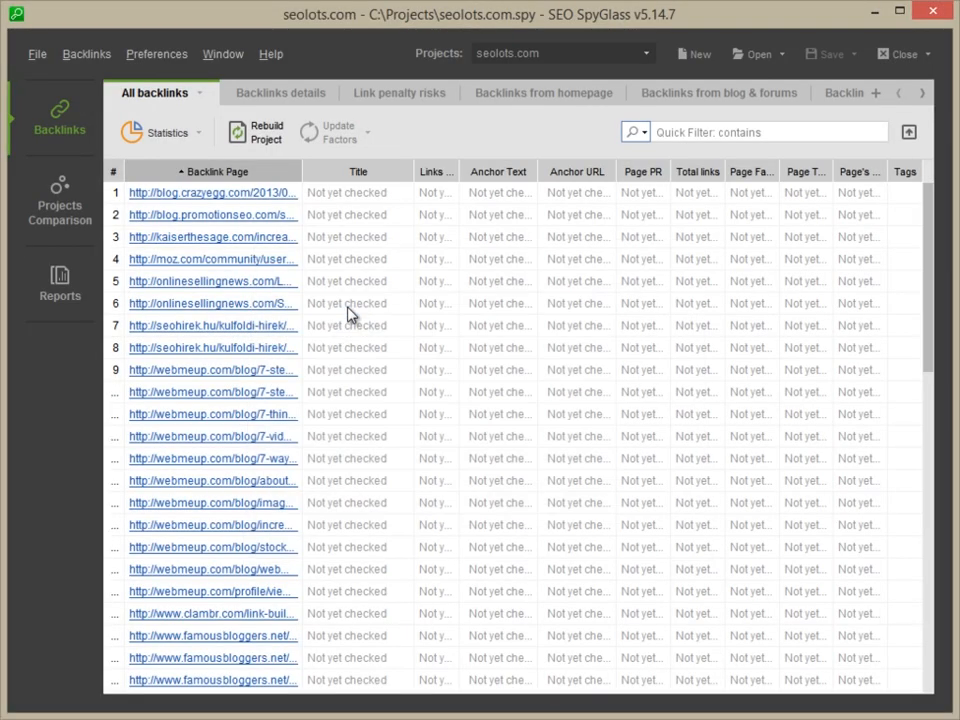
left_click(212, 192)
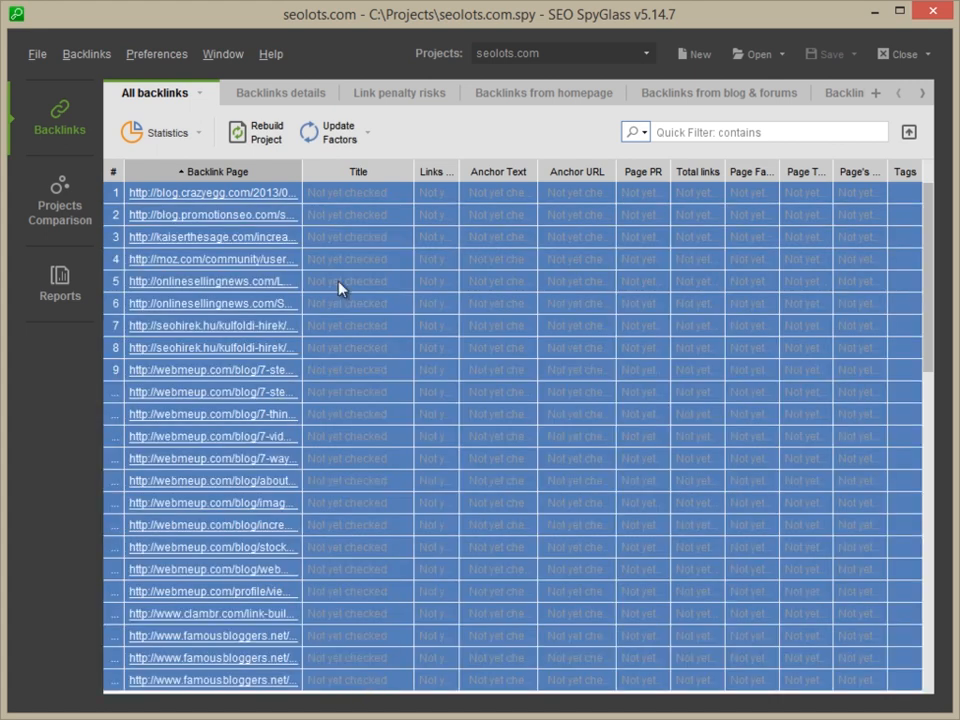
left_click(334, 132)
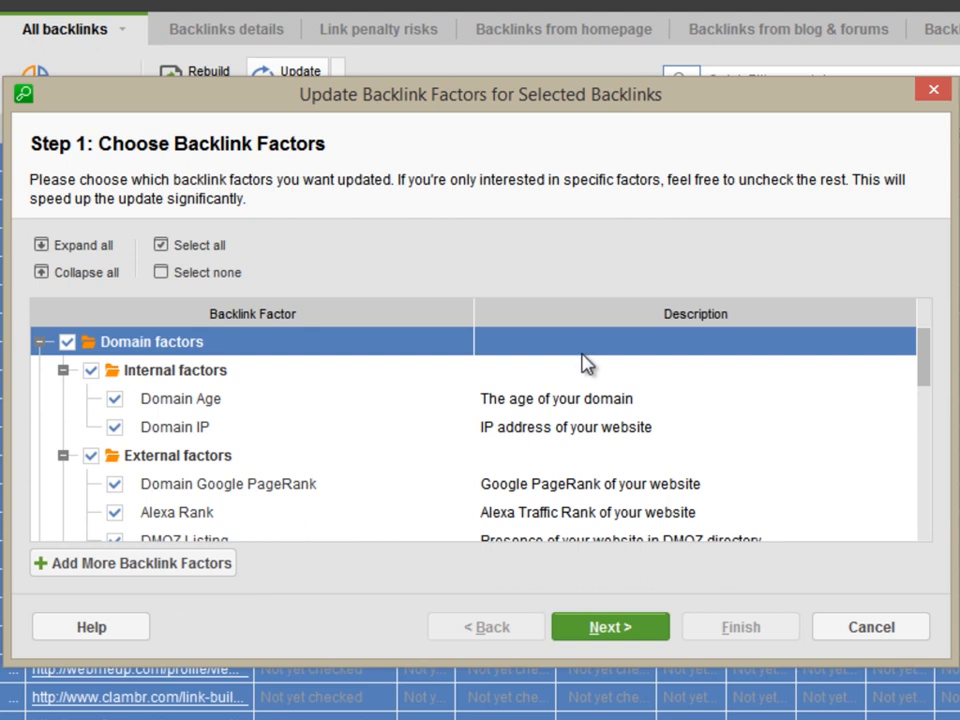
mouse_move(928, 368)
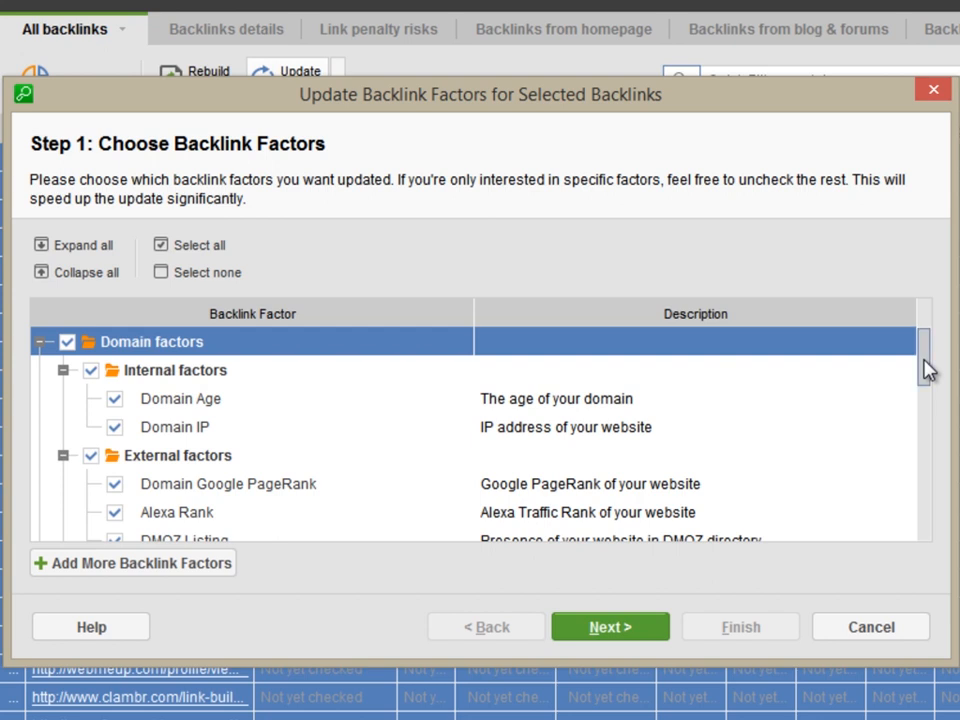
- Review the checked domain, page and social media factors in Step 1 of the wizard
scroll("down", 3)
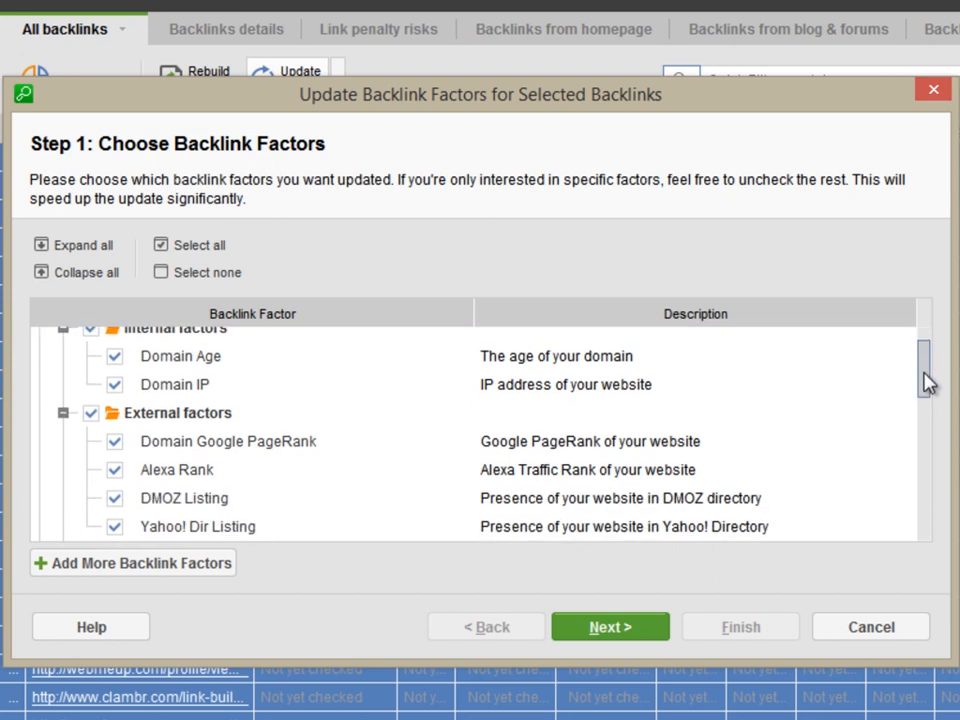
scroll("down", 3)
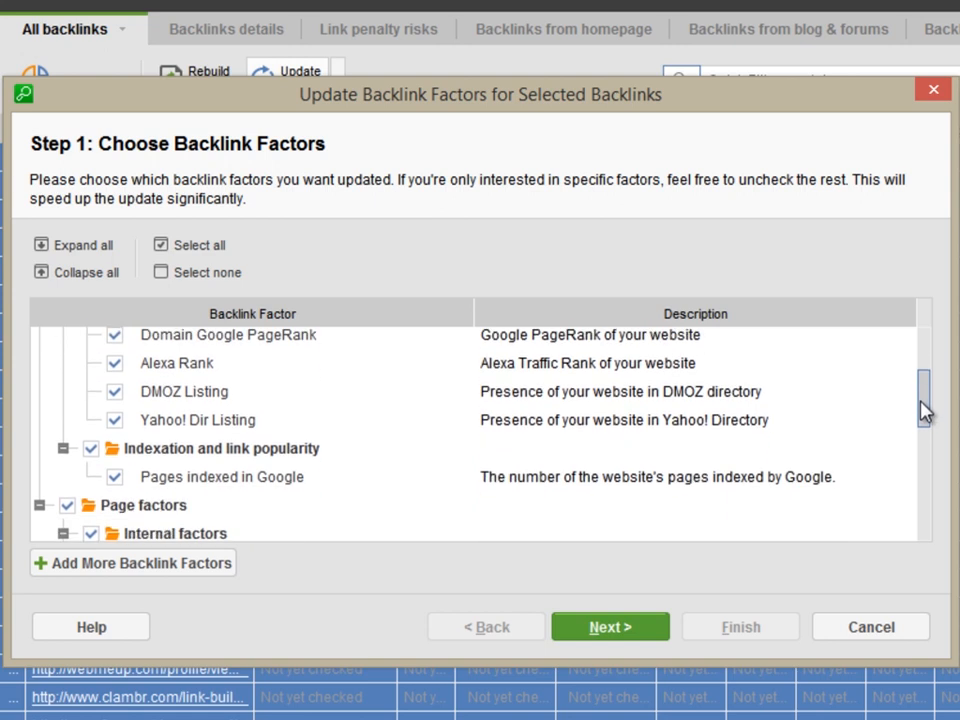
scroll("down", 3)
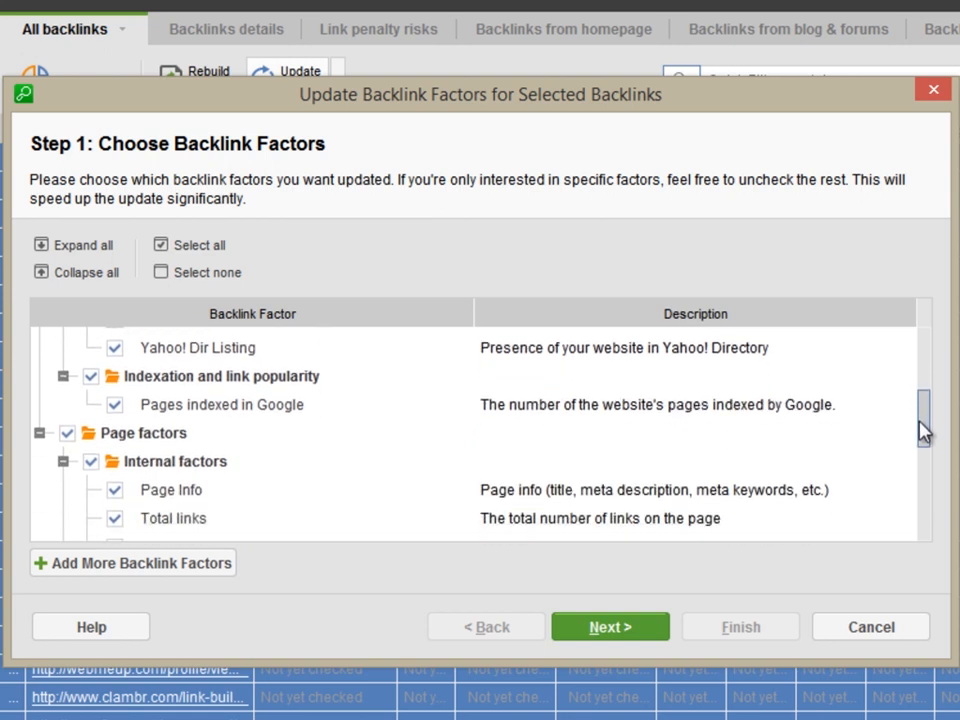
scroll("down", 3)
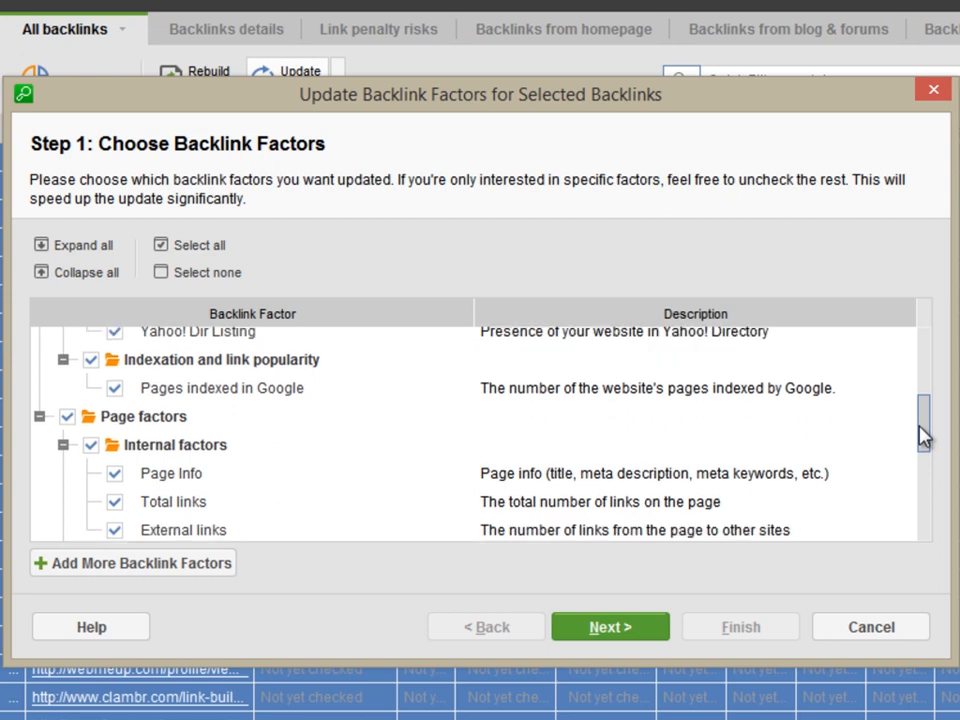
scroll("down", 3)
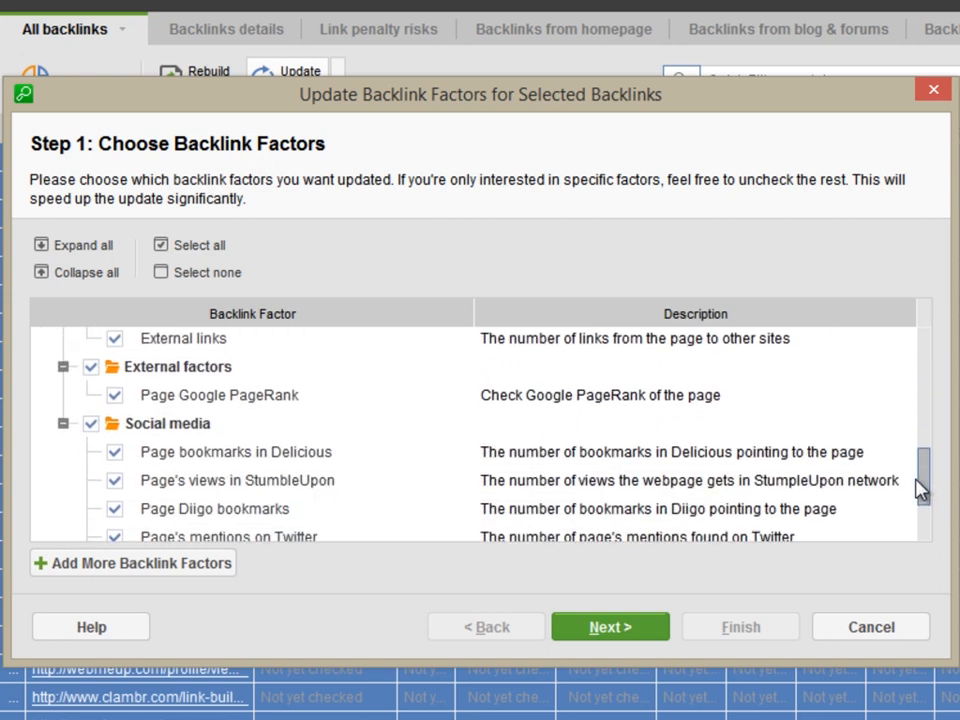
scroll("down", 3)
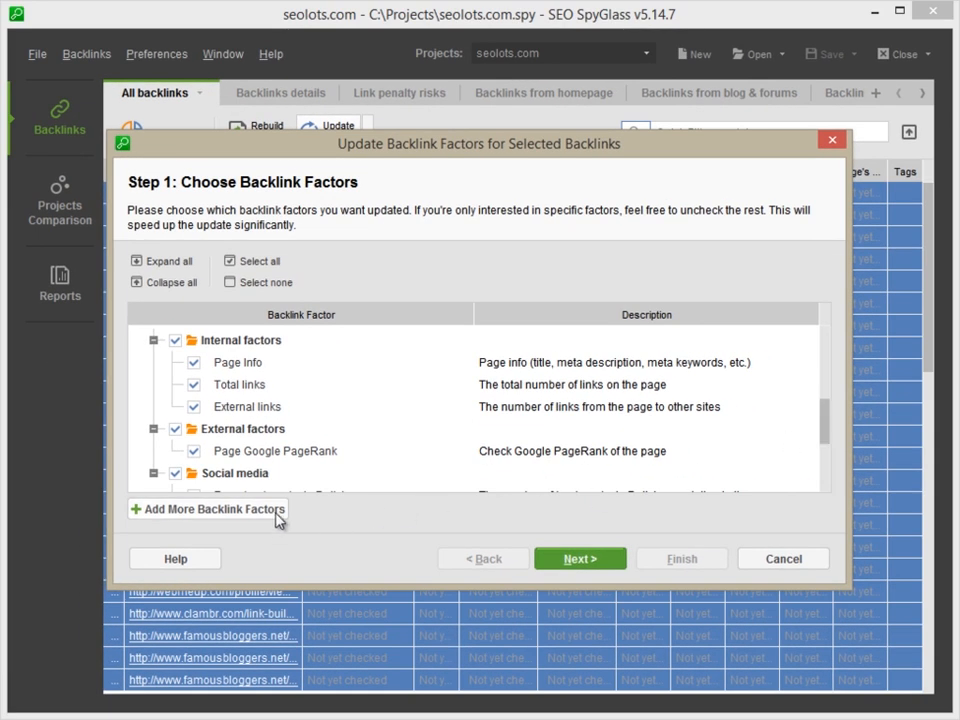
- Run the factor update and finish the wizard, returning to the filled backlinks table
left_click(208, 510)
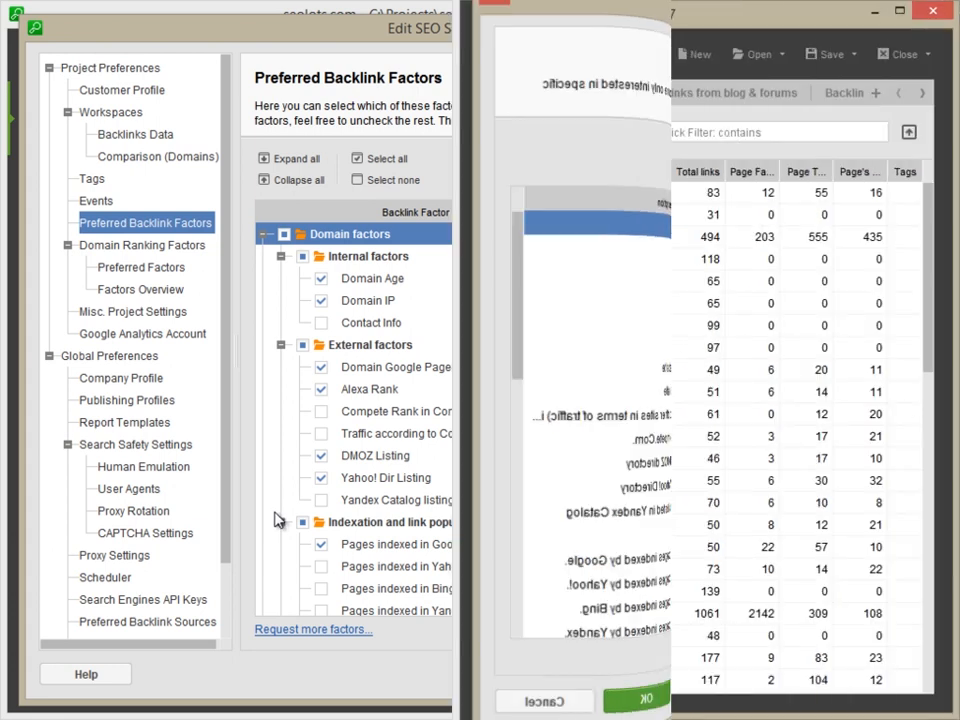
left_click(648, 700)
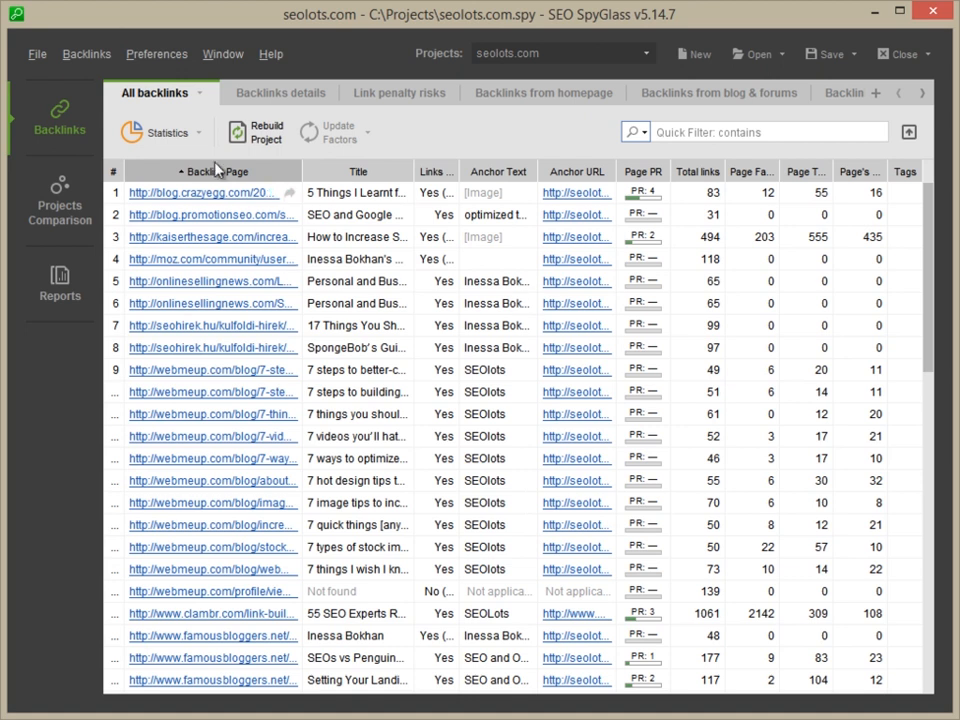
- View statistics for the 62 backlinks across the TLD, Domain and Anchor Text breakdowns
left_click(160, 132)
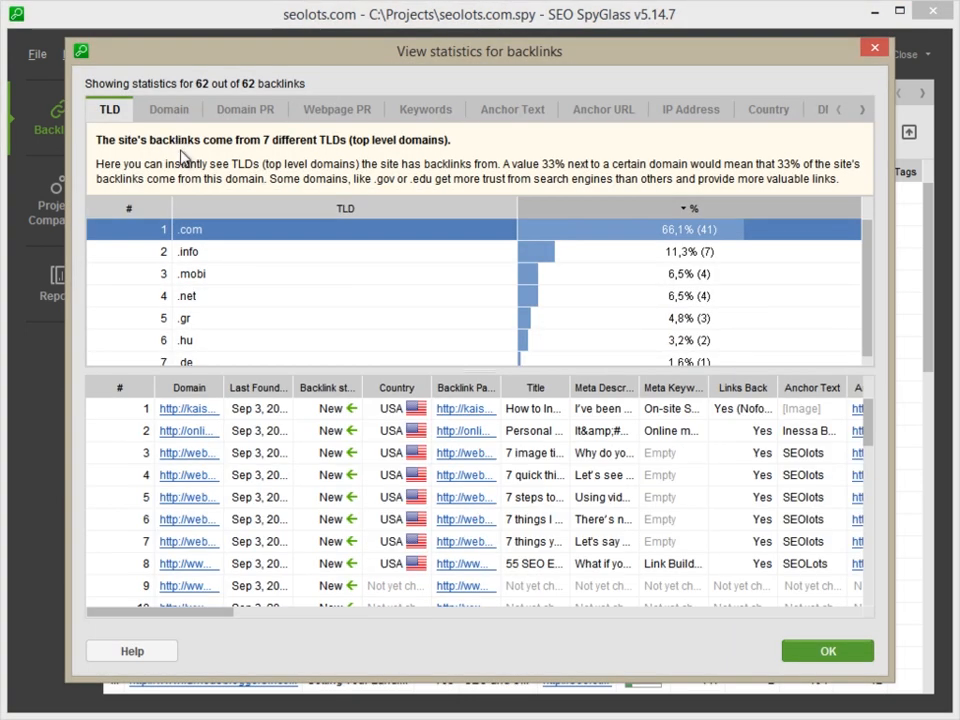
left_click(168, 108)
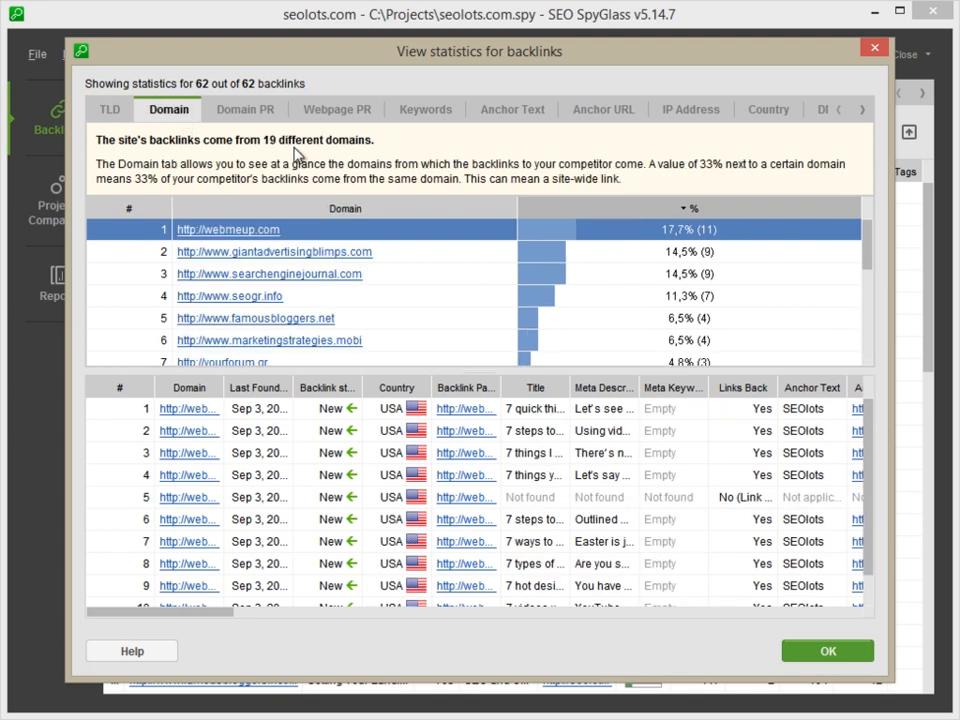
left_click(512, 108)
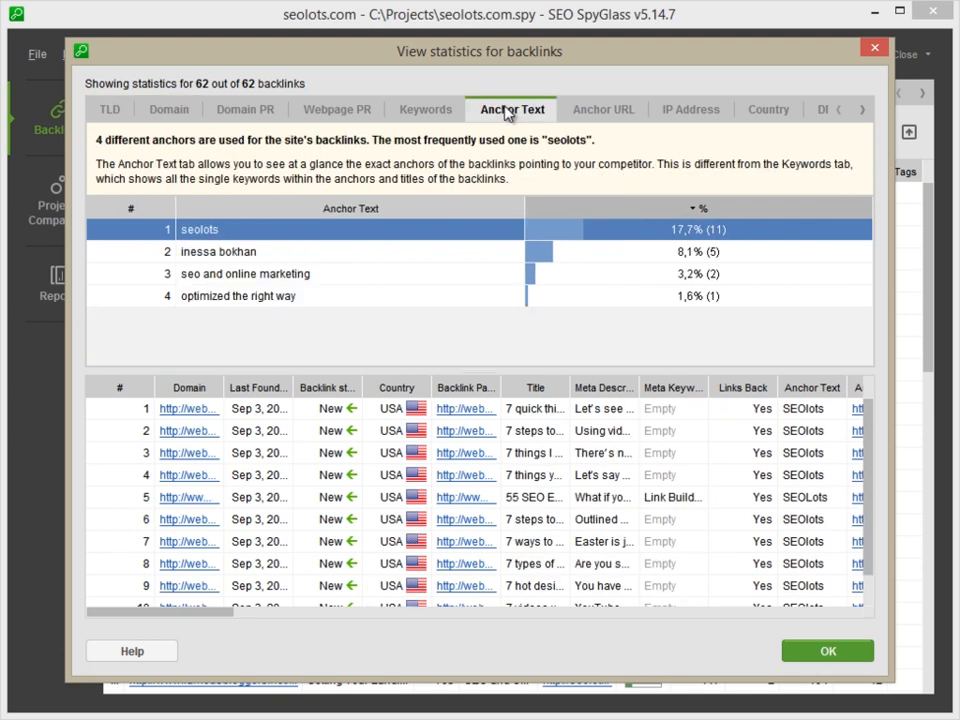